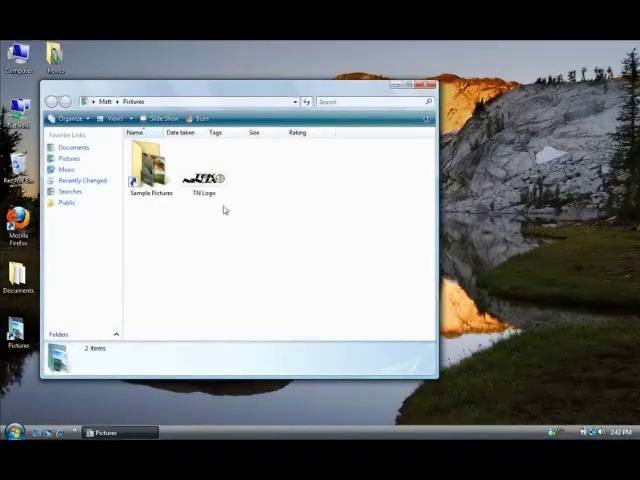
Open the TN Logo bitmap in Paint via Open With and maximize the Paint window
click(203, 168)
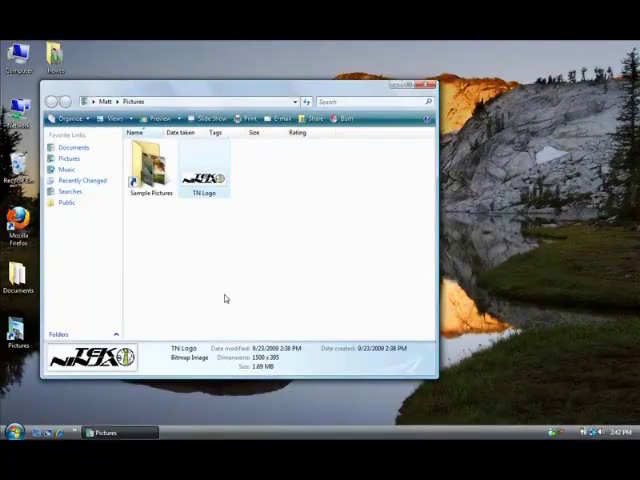
mouse_move(223, 281)
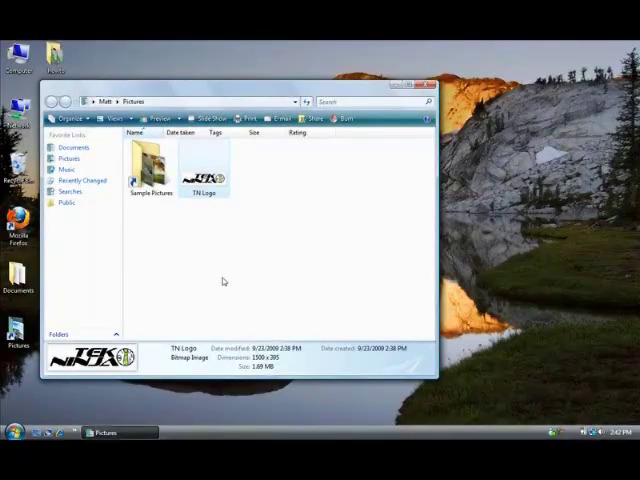
right_click(205, 170)
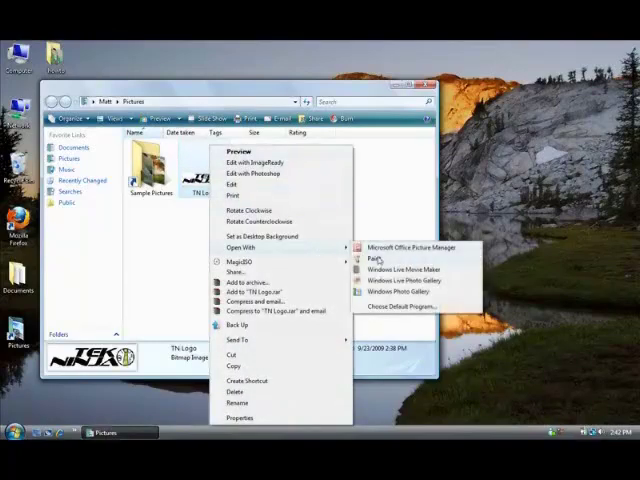
click(374, 258)
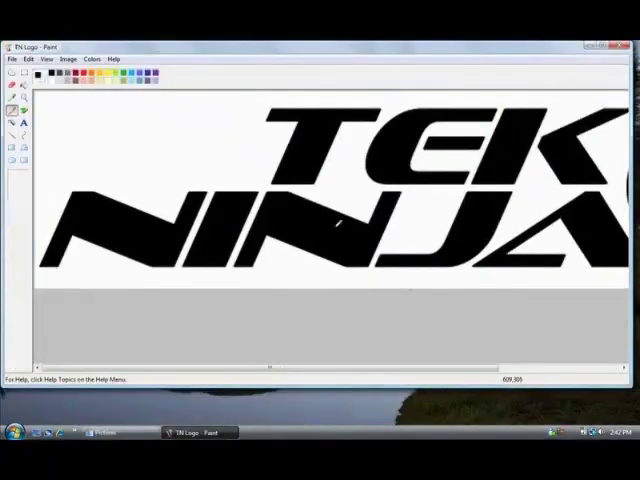
click(11, 59)
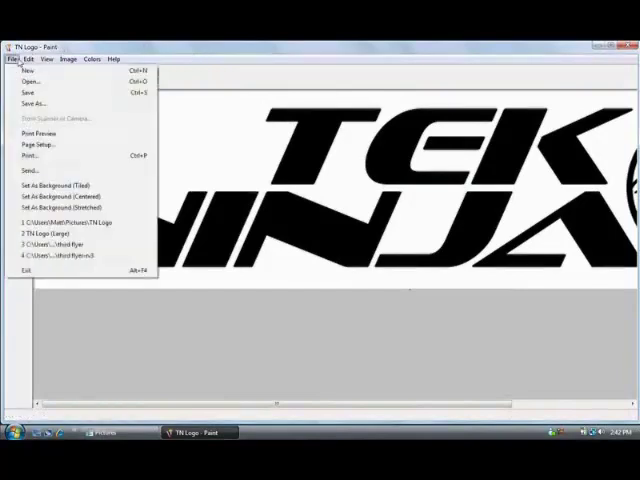
Save the logo with Save As as a JPEG named 'TN Logo smaller'
click(28, 103)
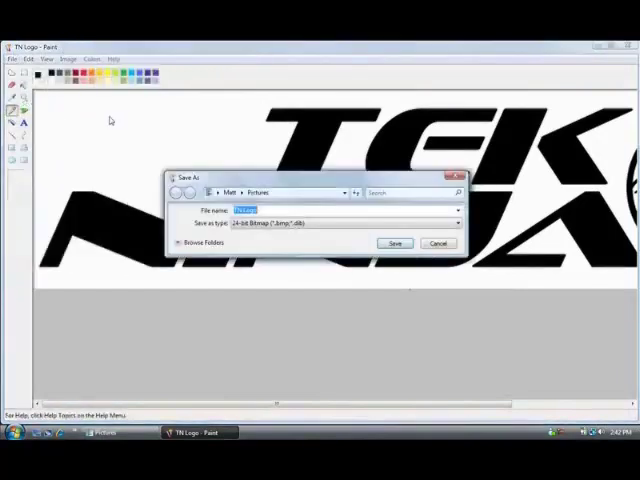
click(456, 222)
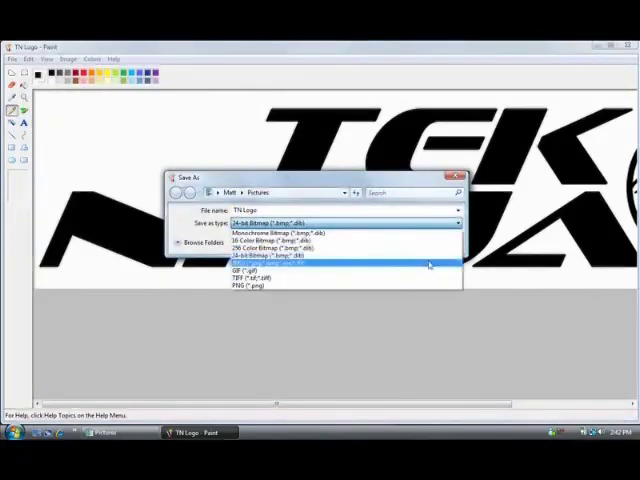
click(258, 262)
text( smaller)
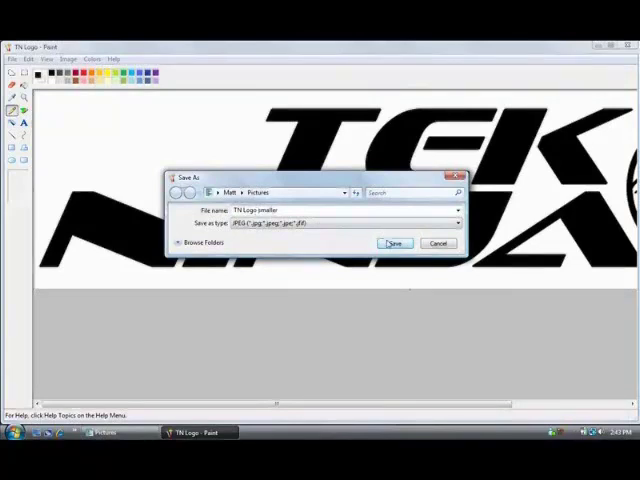
click(393, 243)
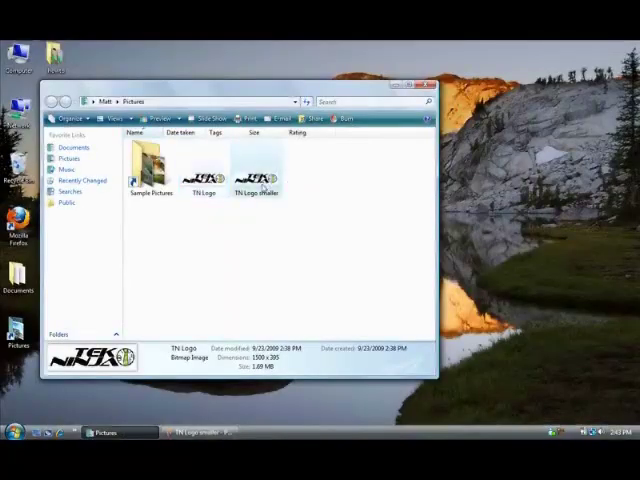
Select TN Logo smaller in Pictures to confirm it is a 41.8 KB JPEG
click(257, 170)
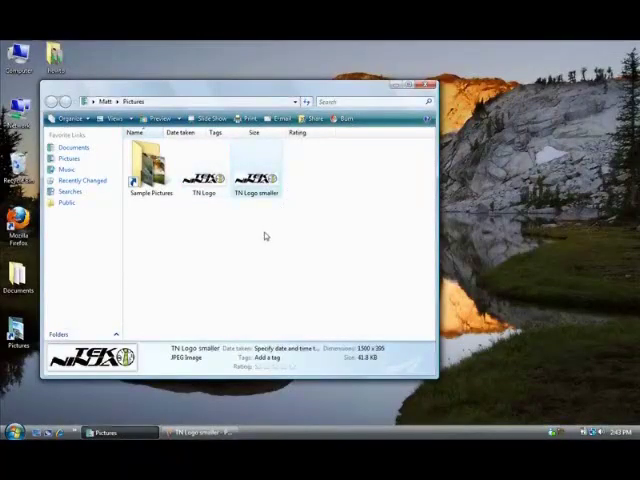
mouse_move(390, 363)
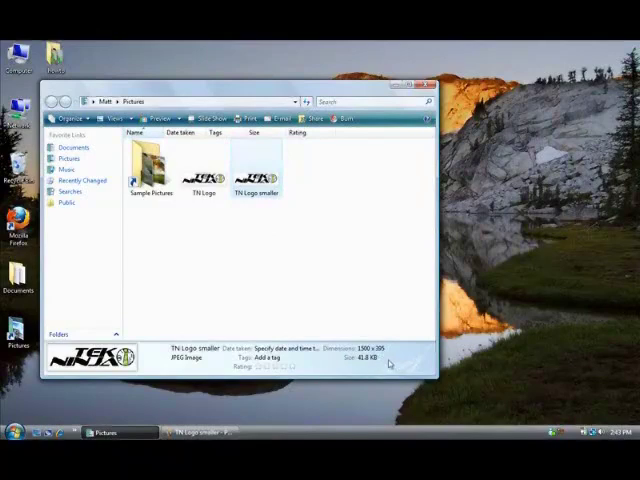